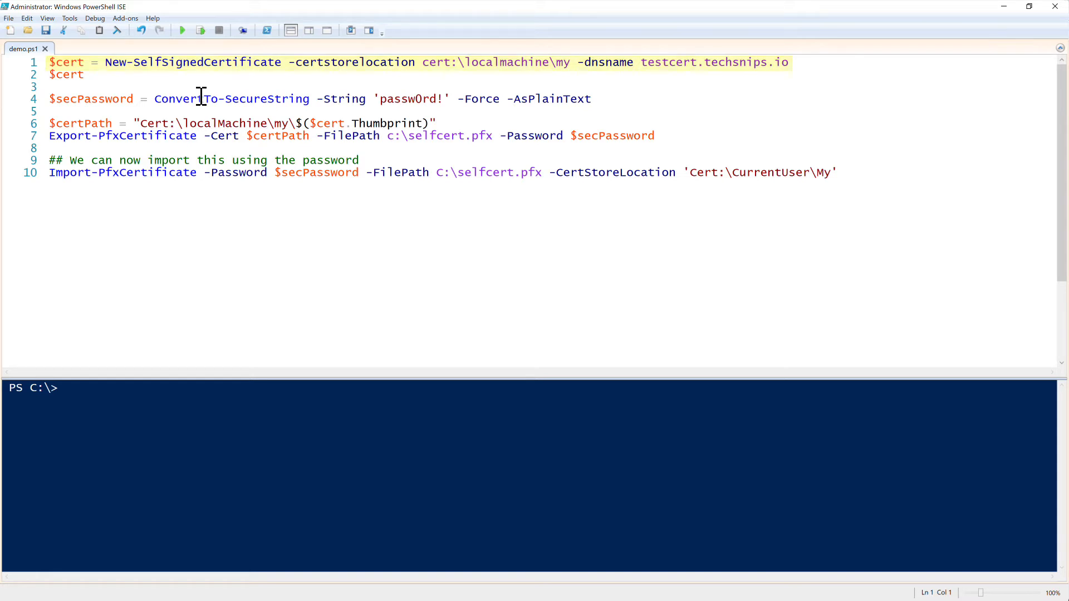
Run New-SelfSignedCertificate for testcert.techsnips.io and output $cert's thumbprint and subject.
left_click(93, 63)
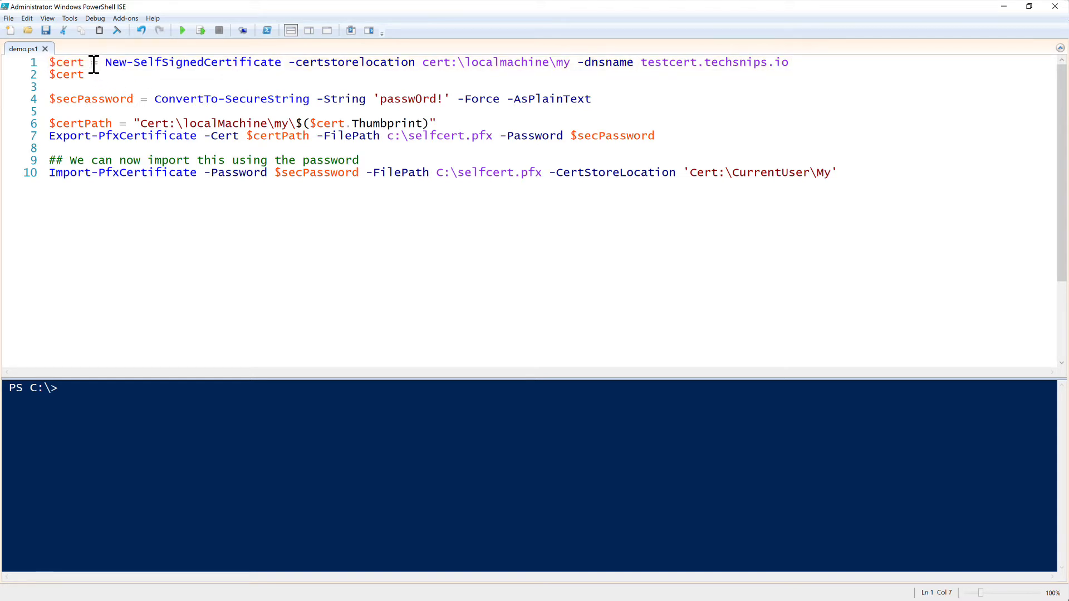
left_click(200, 30)
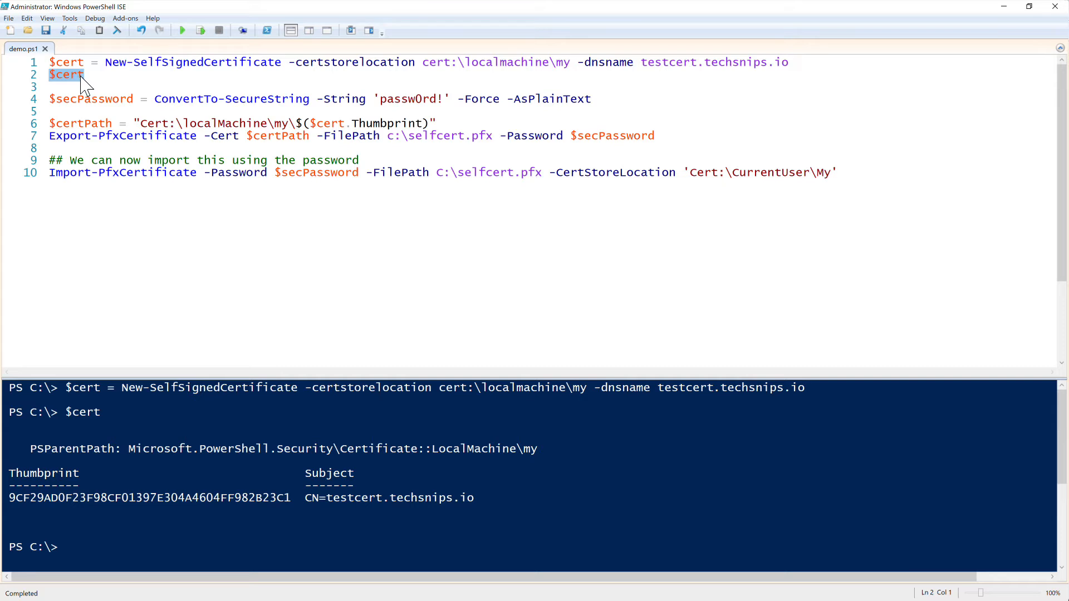
Store the secure-string password, build $certpath and echo it in the console.
left_click(100, 99)
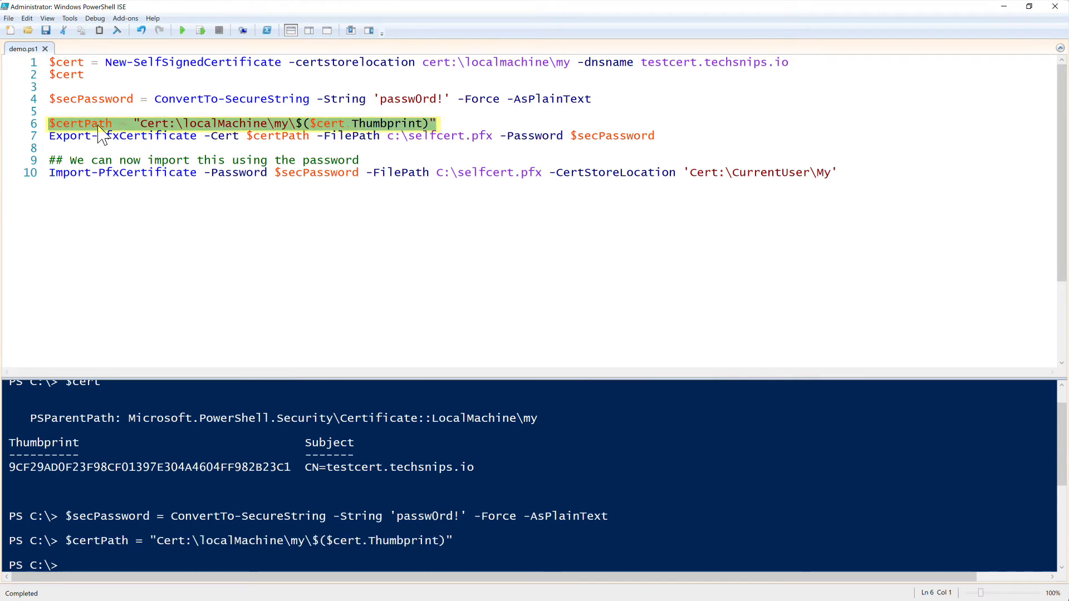
type("$cer")
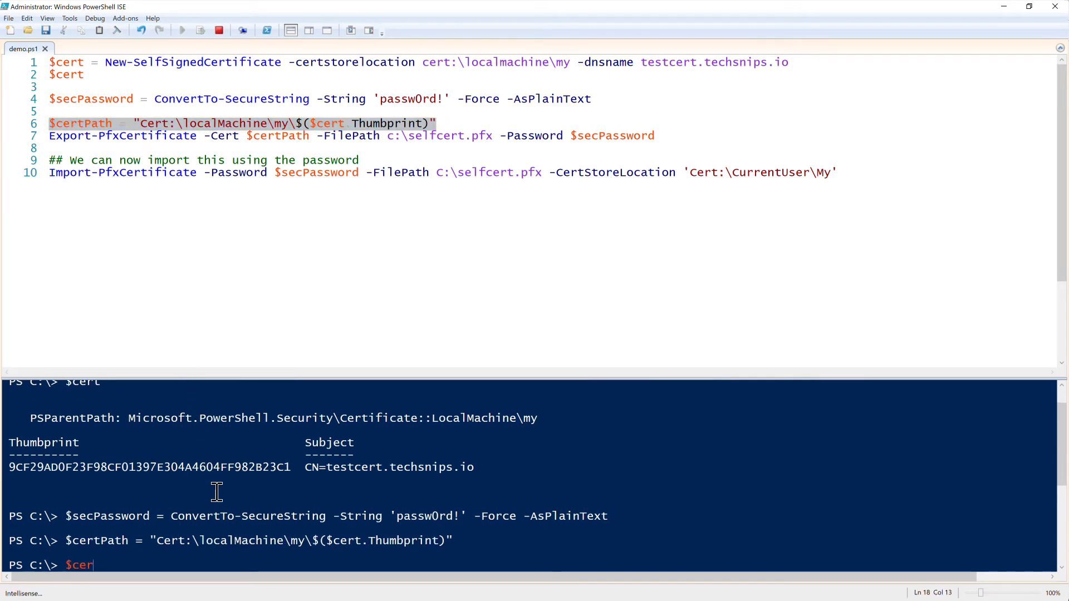
key("Return")
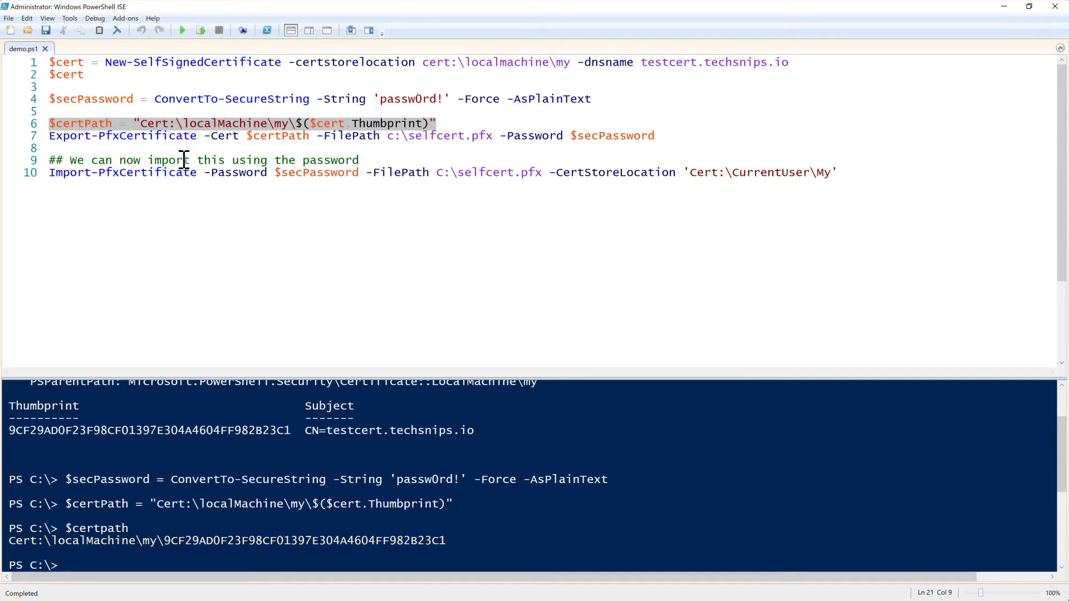
left_click(174, 135)
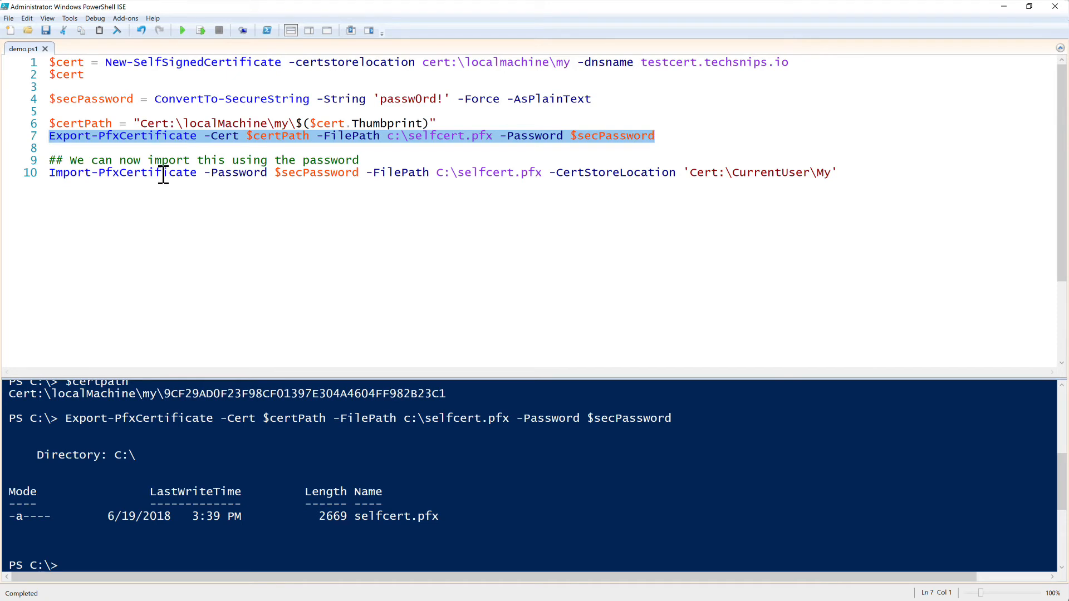
Delete the LocalMachine certificate and import selfcert.pfx into CurrentUser\My.
left_click(164, 171)
type("del Cert:\\LocalMachine\\my\\9CF29AD0F23F98CF01397E304A4604FF982B23C1")
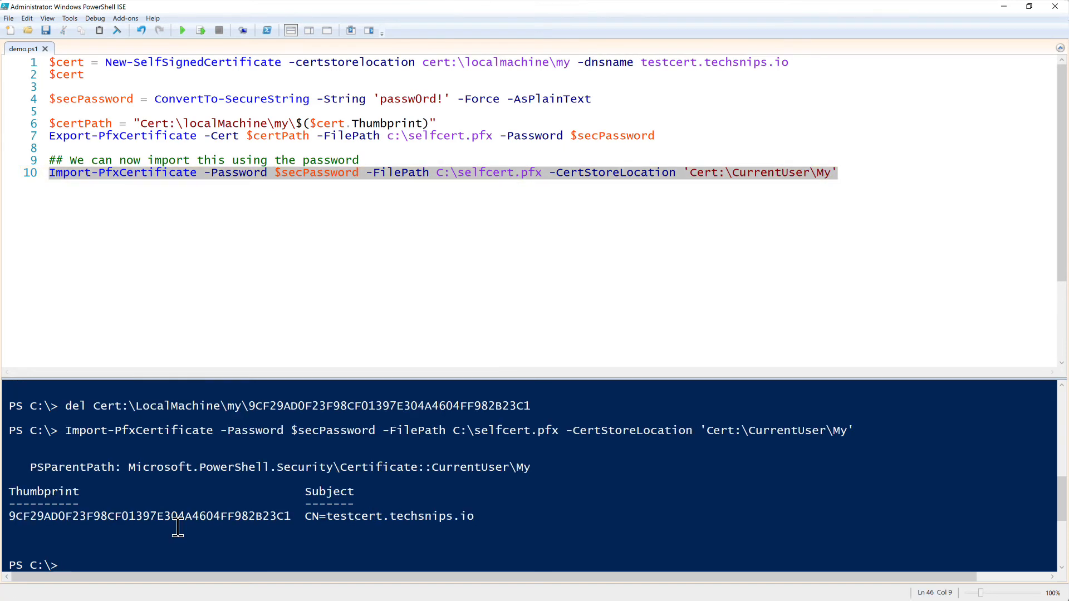
type("get-item")
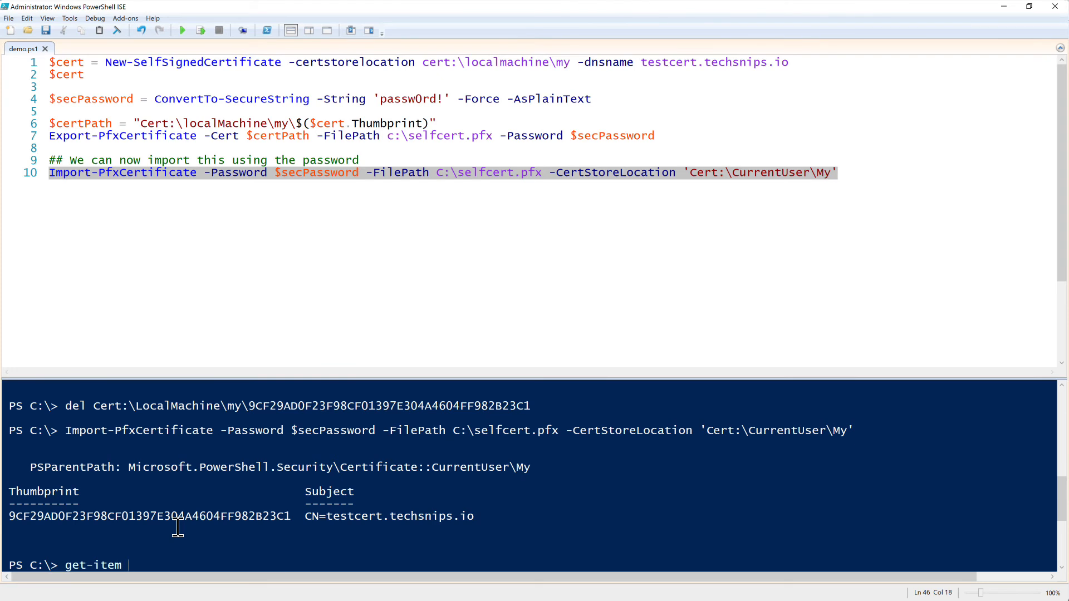
Run get-item Cert:\CurrentUser\my to confirm the personal store returns "my".
type("cert:")
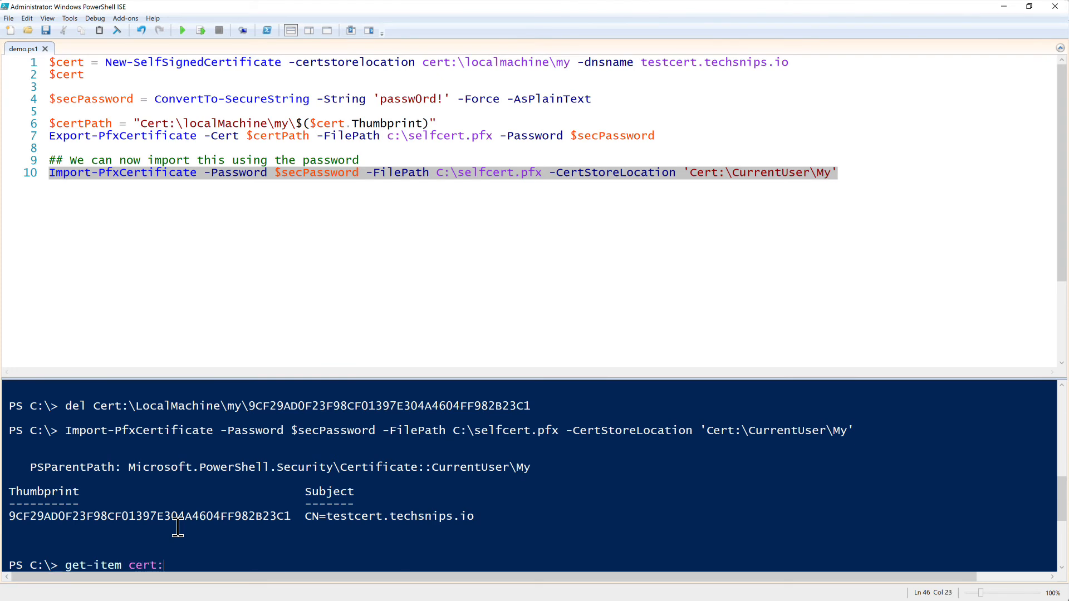
type("\\")
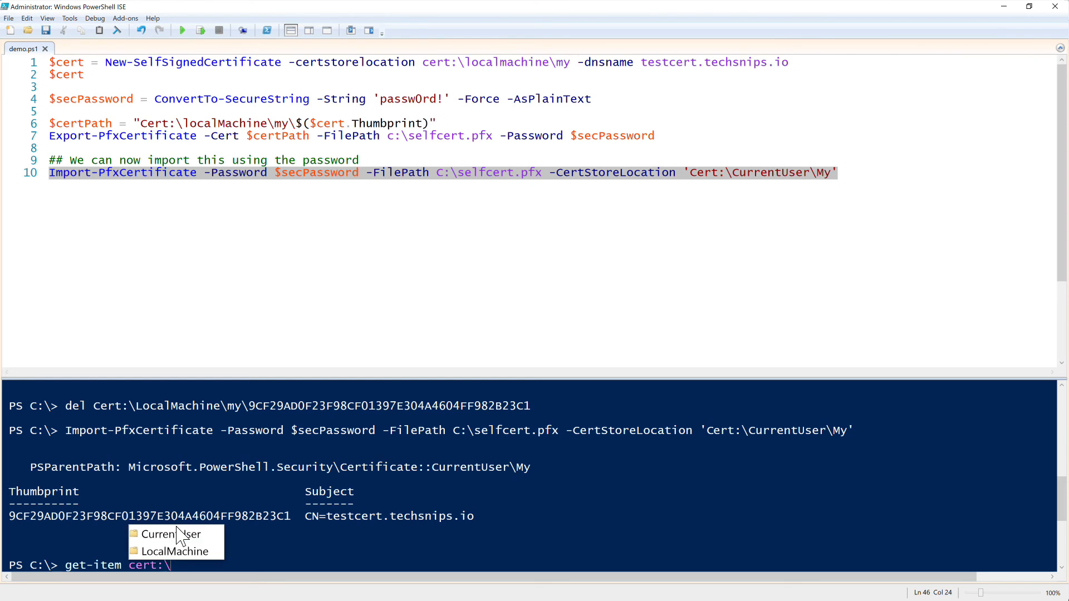
left_click(167, 533)
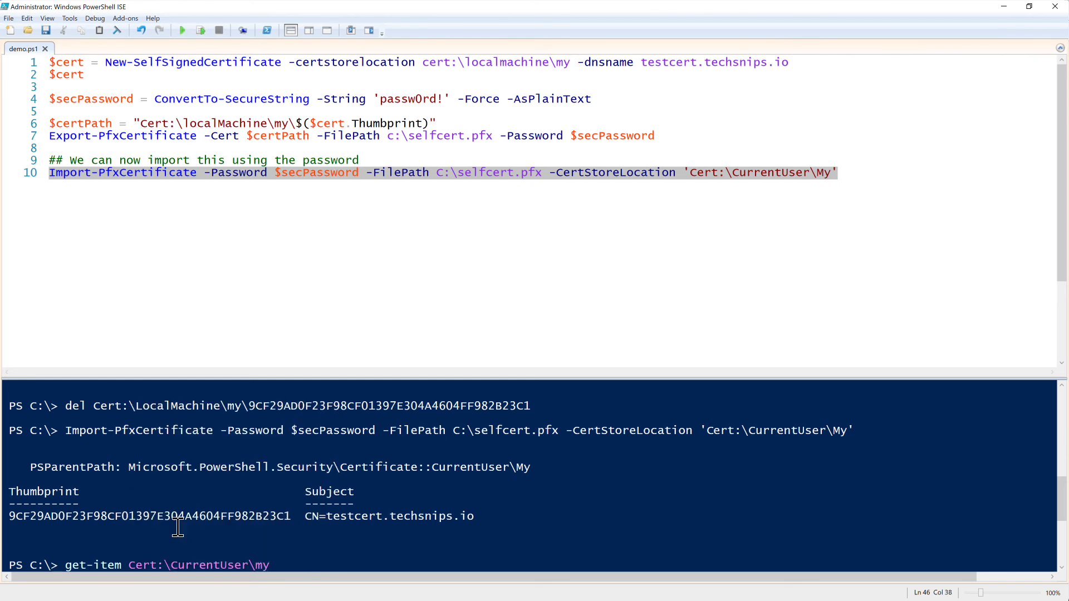
key("Return")
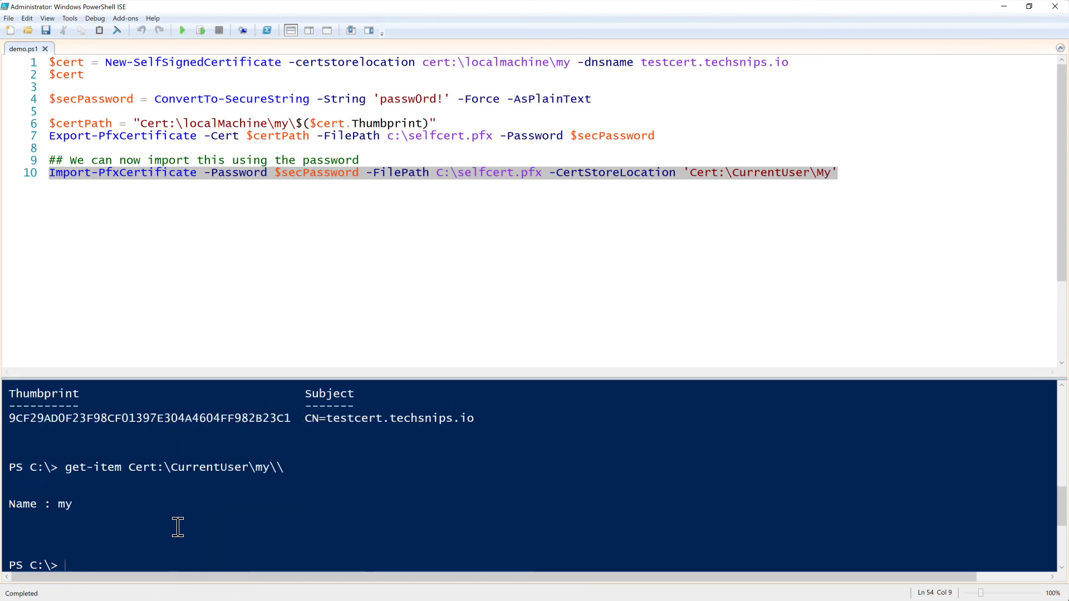